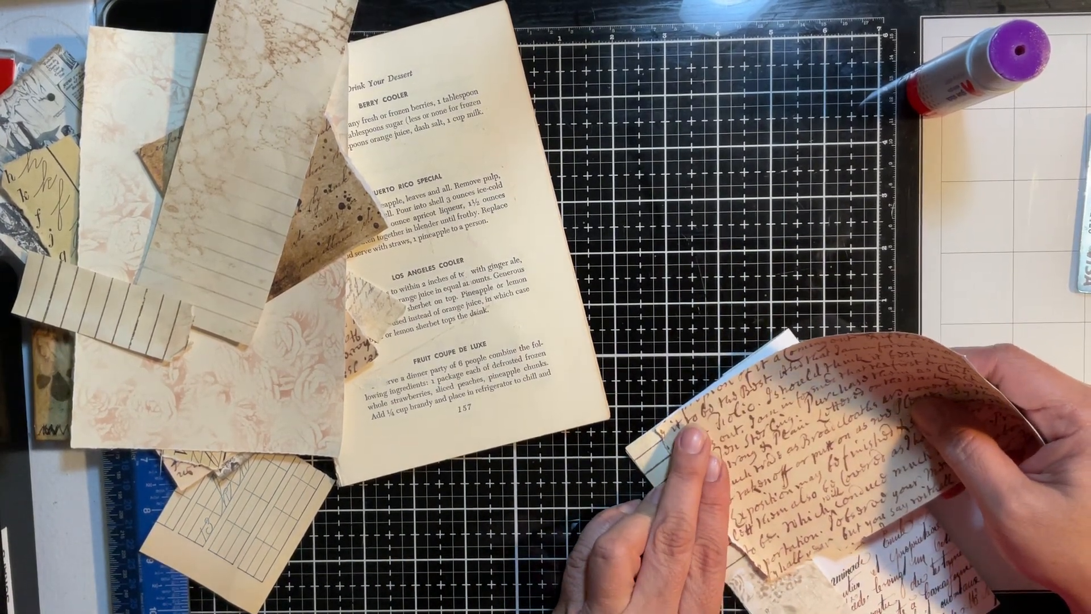
{"action": "mouse_move", "coordinate": [731, 452]}
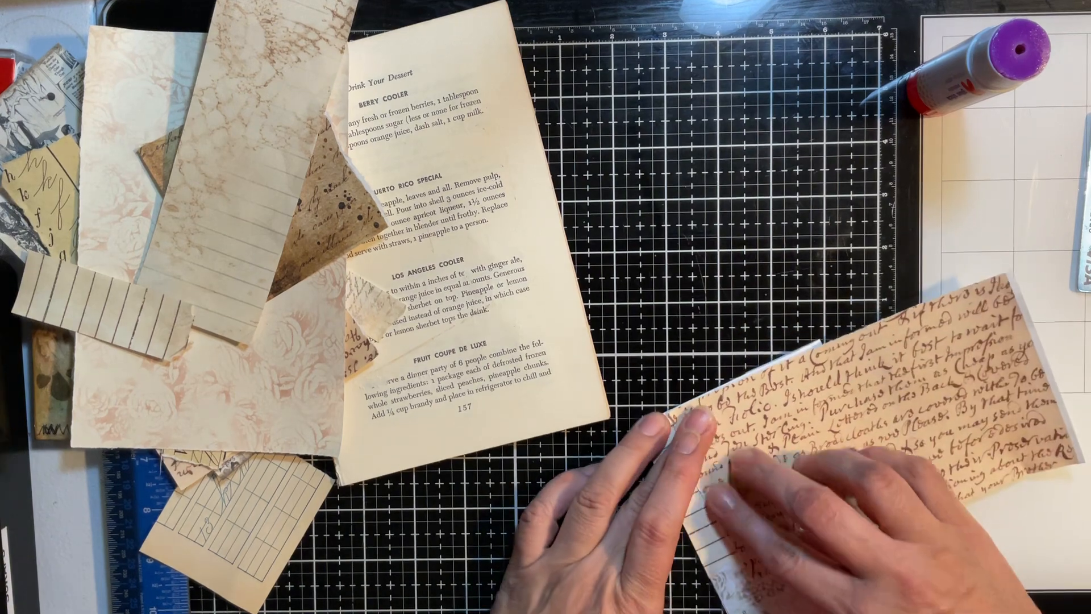